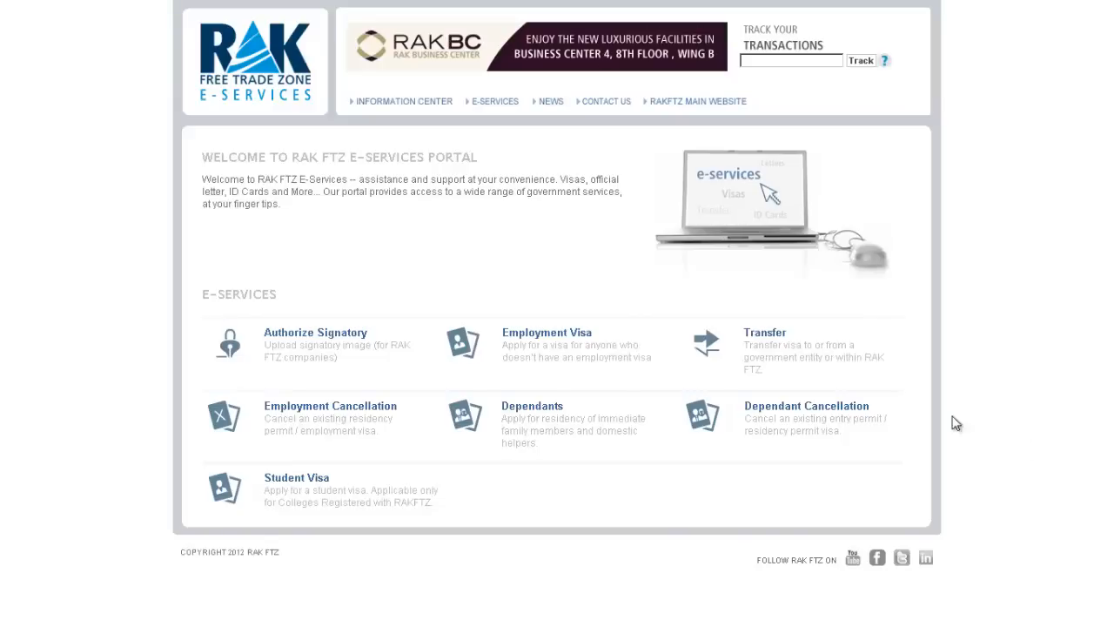
- Choose Employment Visa from the RAK FTZ e-services list
left_click(546, 332)
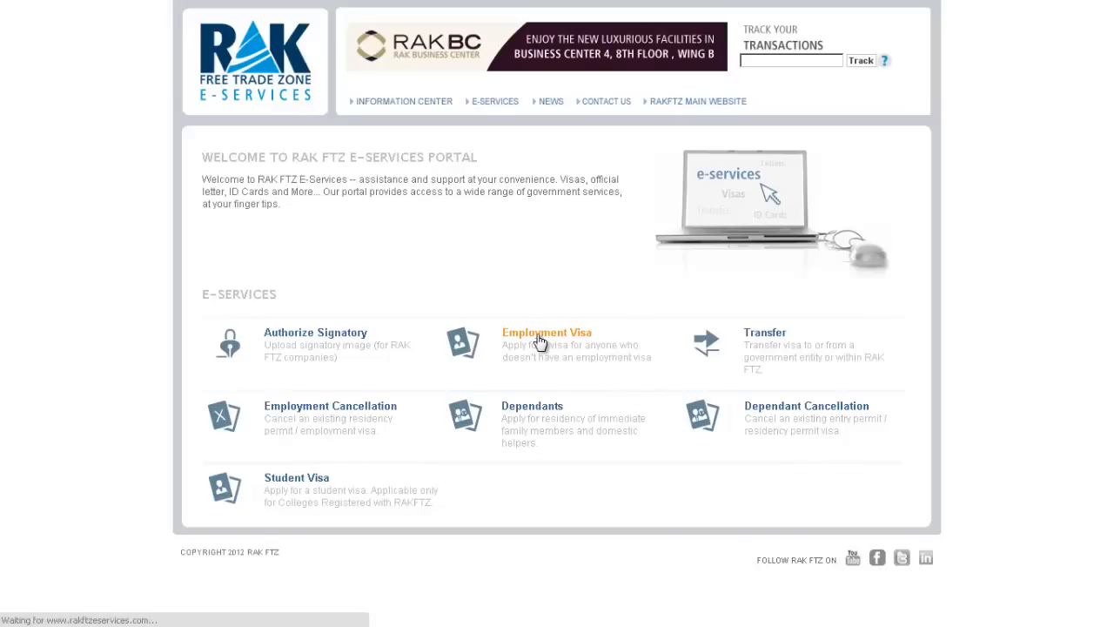
- Load the Employment Package Personal Details form and highlight the Passport Scan label
left_click(547, 332)
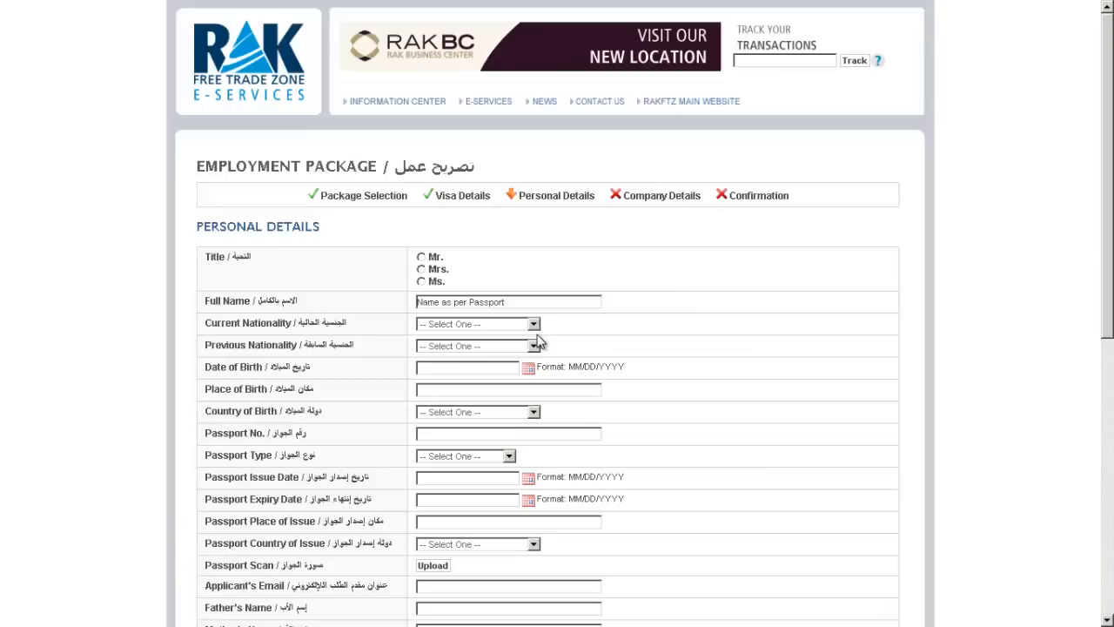
mouse_move(782, 310)
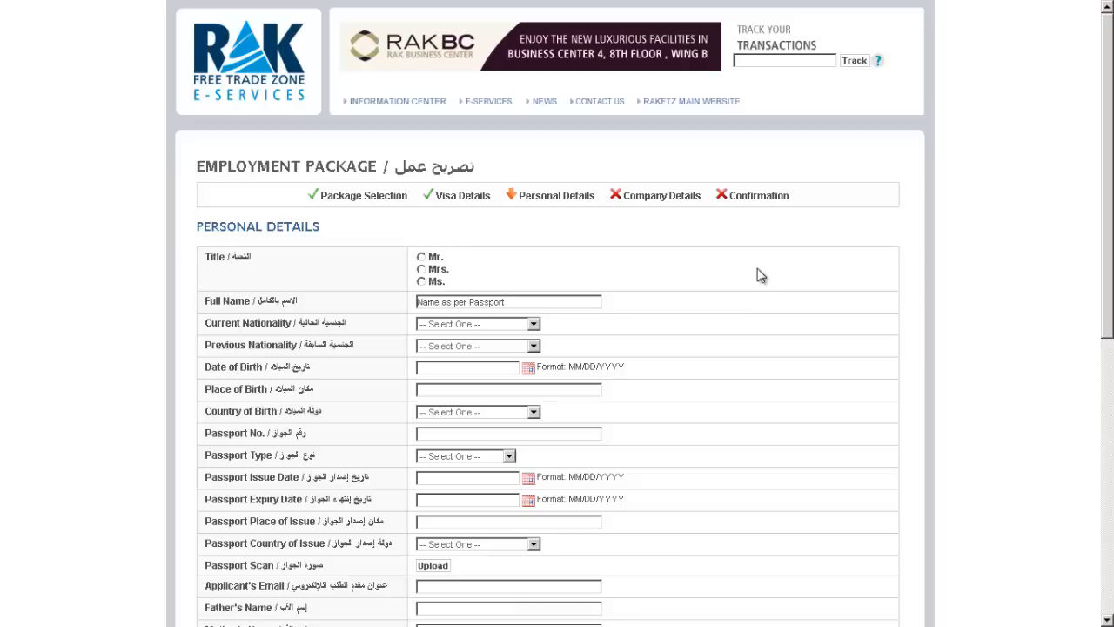
double_click(235, 565)
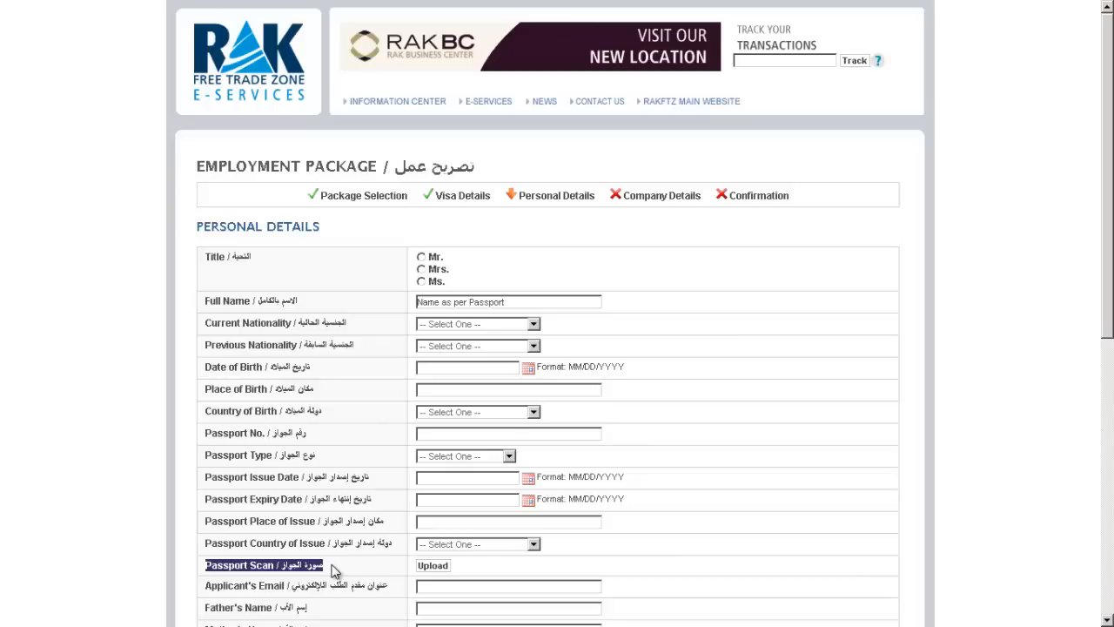
- Open the Passport Scan upload popup and browse for a file in the first row
left_click(433, 564)
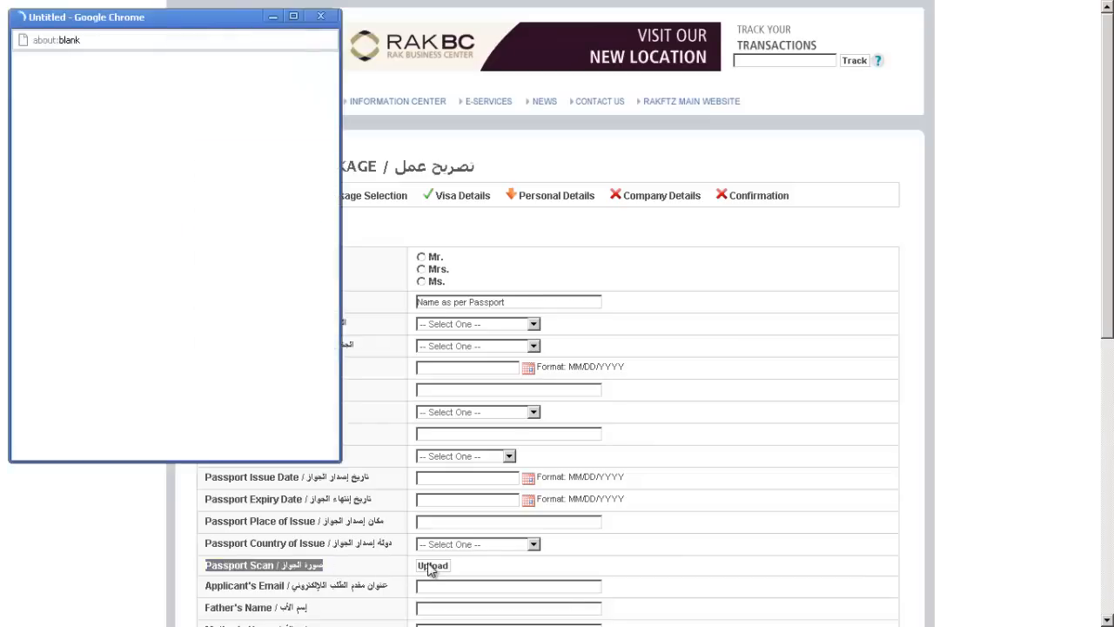
left_click(432, 565)
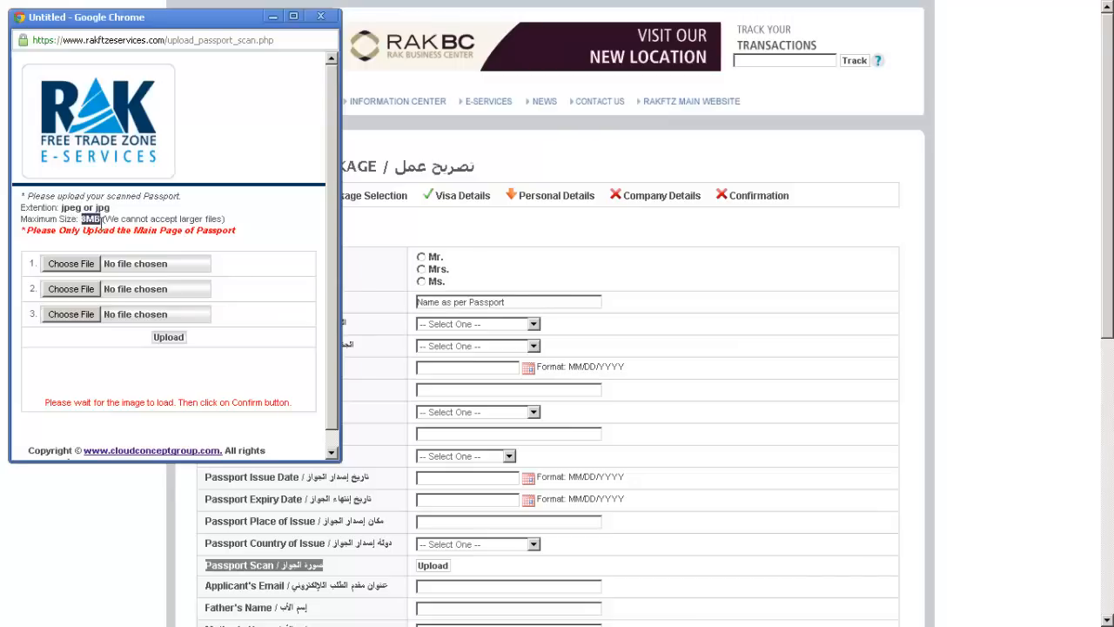
mouse_move(87, 266)
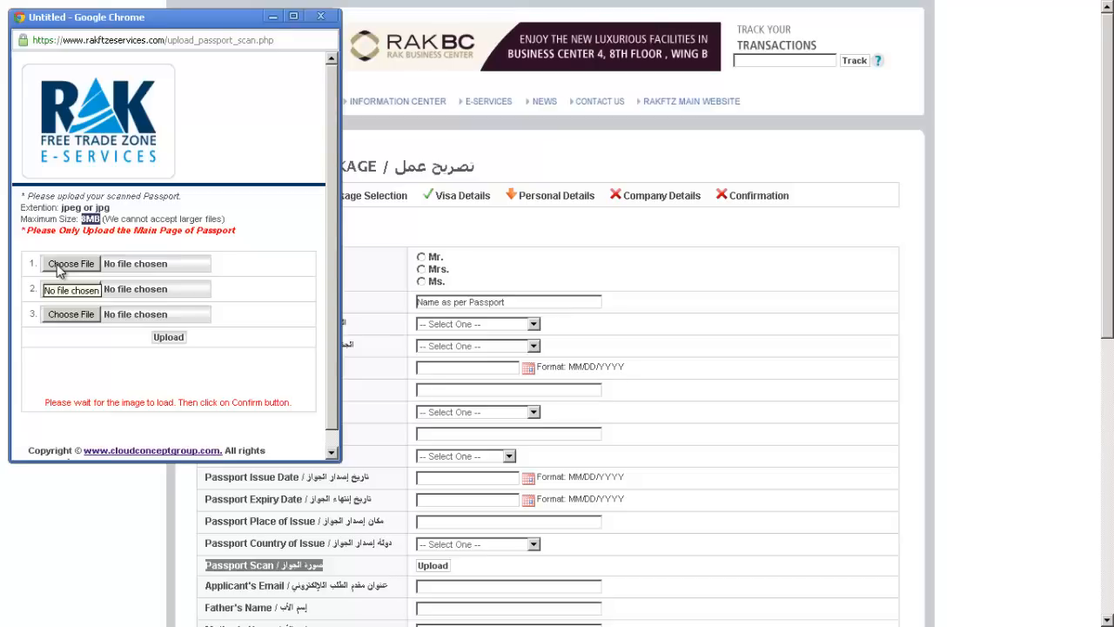
left_click(71, 263)
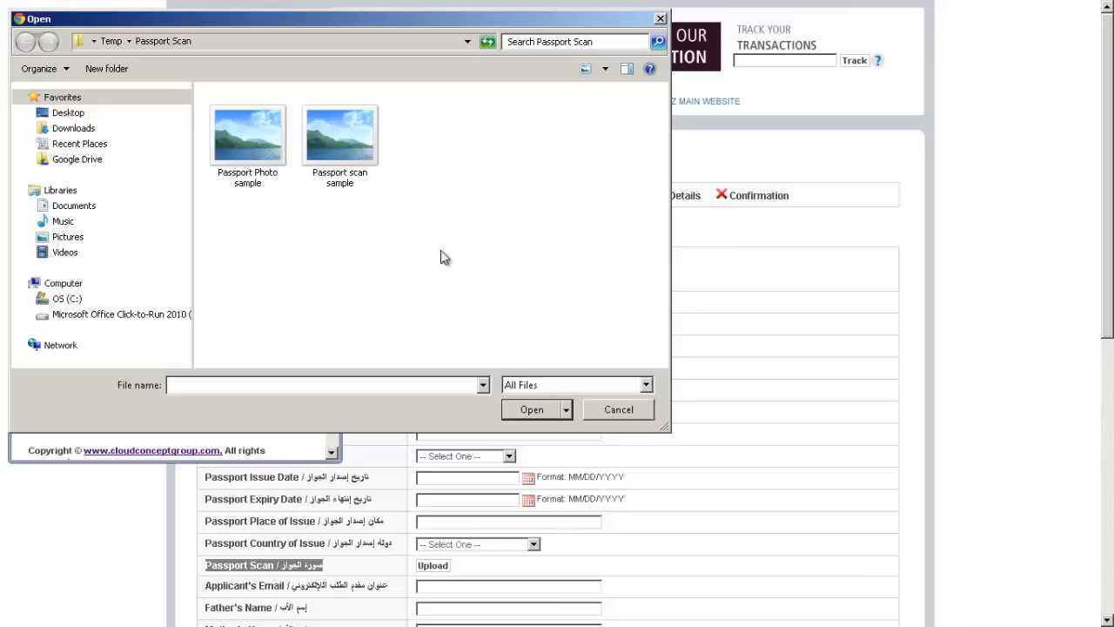
- Select 'Passport scan sample' in the Open dialog and attach it
left_click(340, 135)
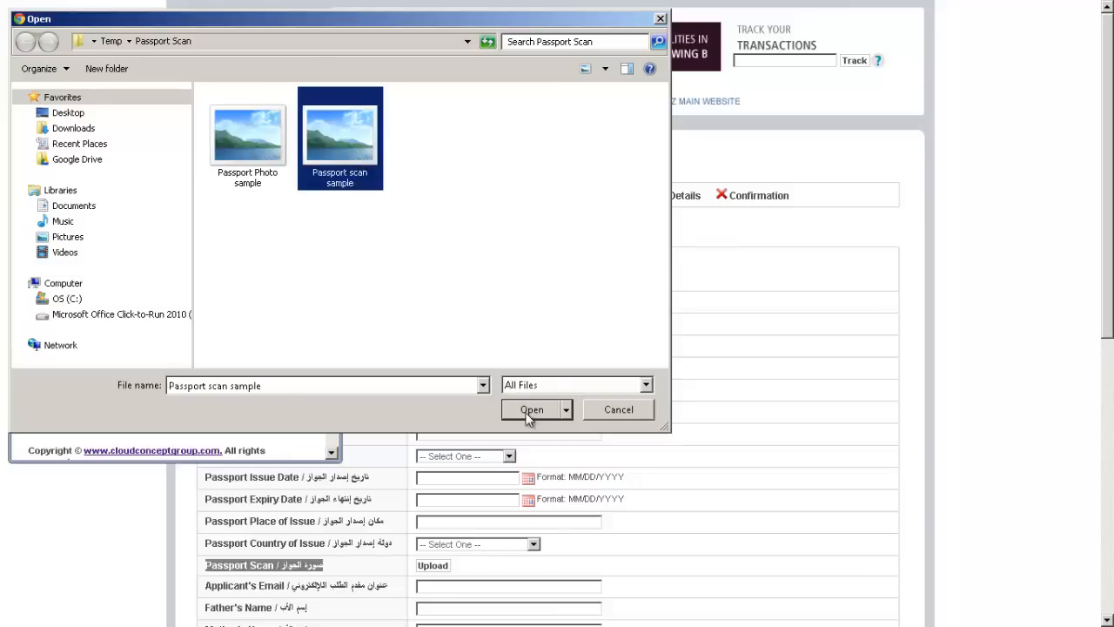
left_click(532, 409)
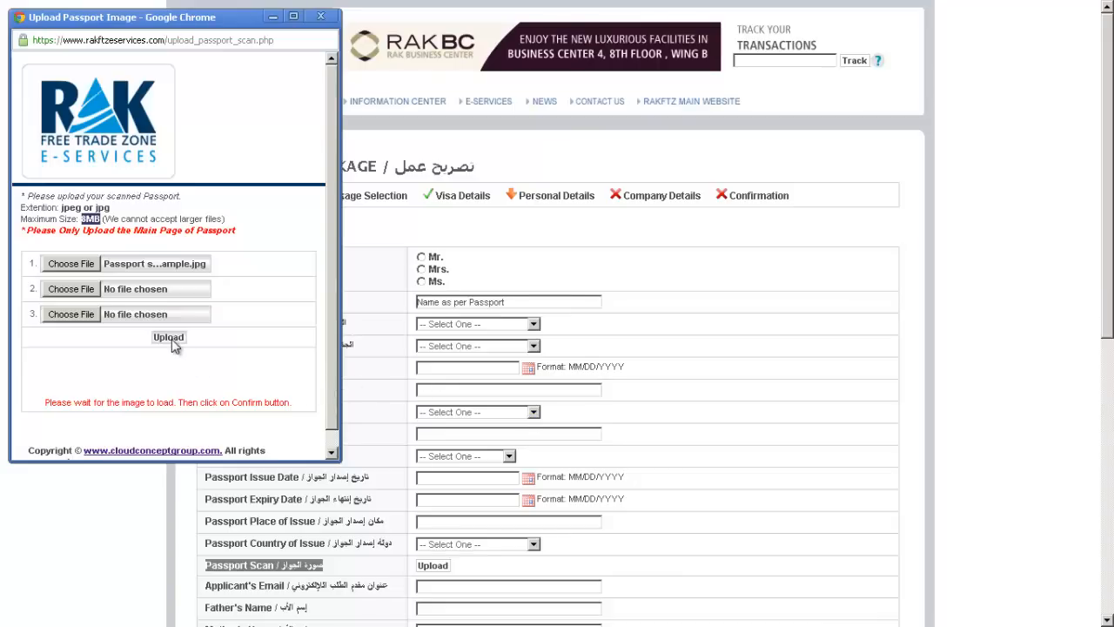
- Upload the passport scan sample and confirm it once the preview appears
left_click(168, 338)
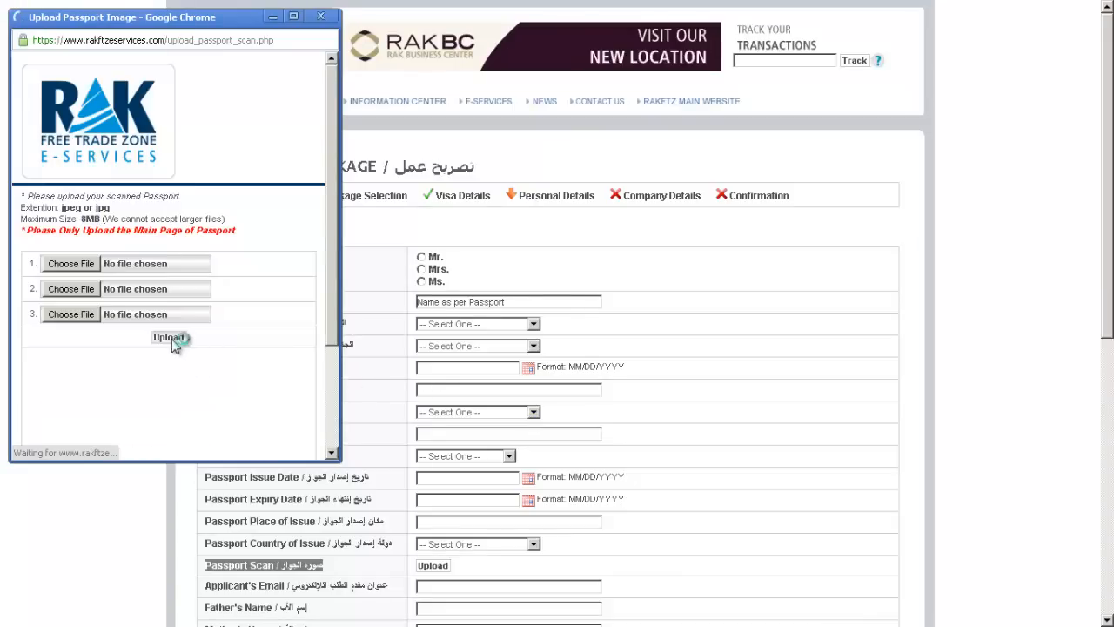
left_click(168, 337)
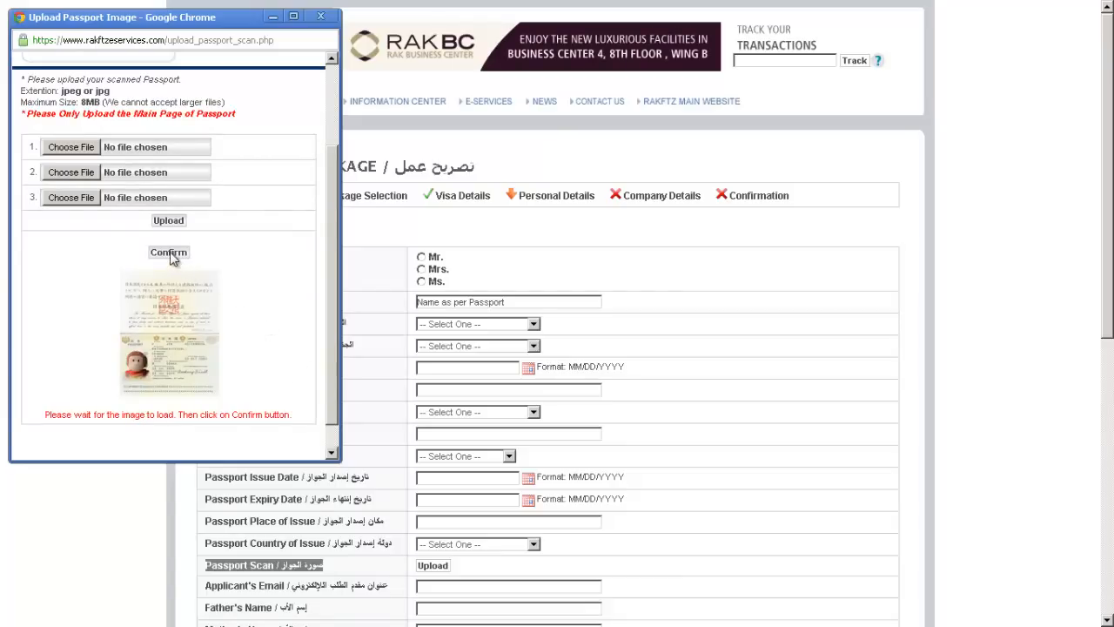
left_click(168, 252)
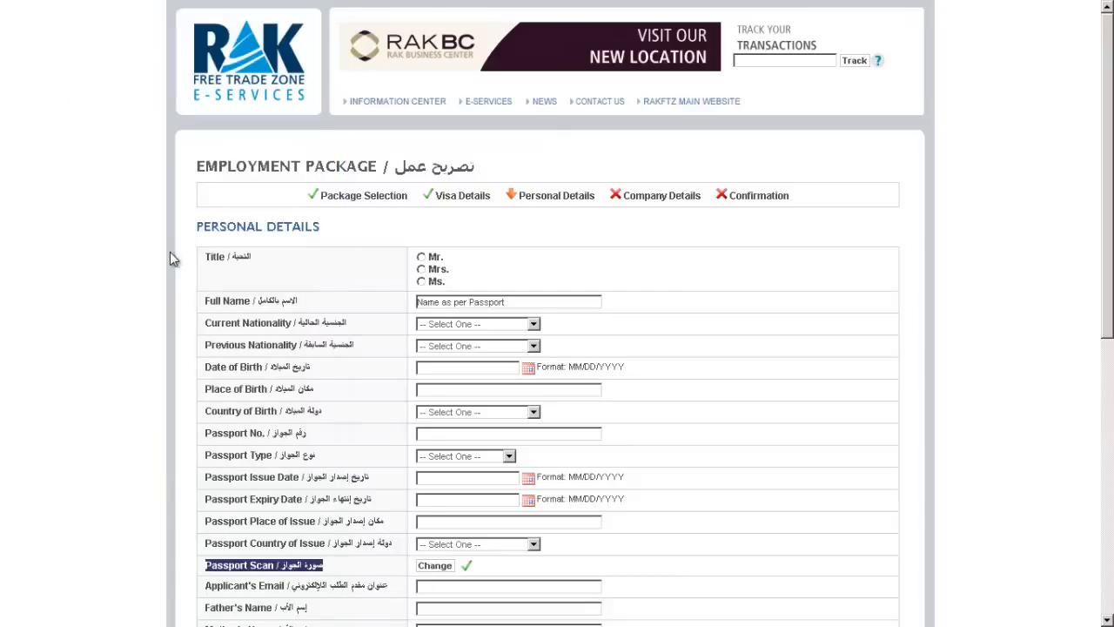
mouse_move(401, 557)
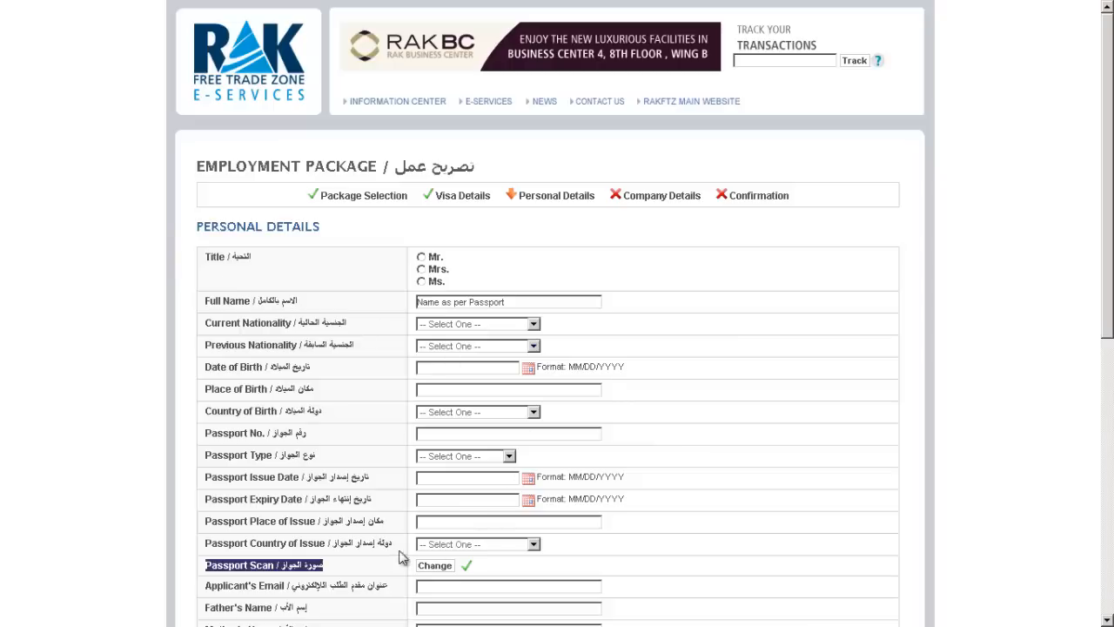